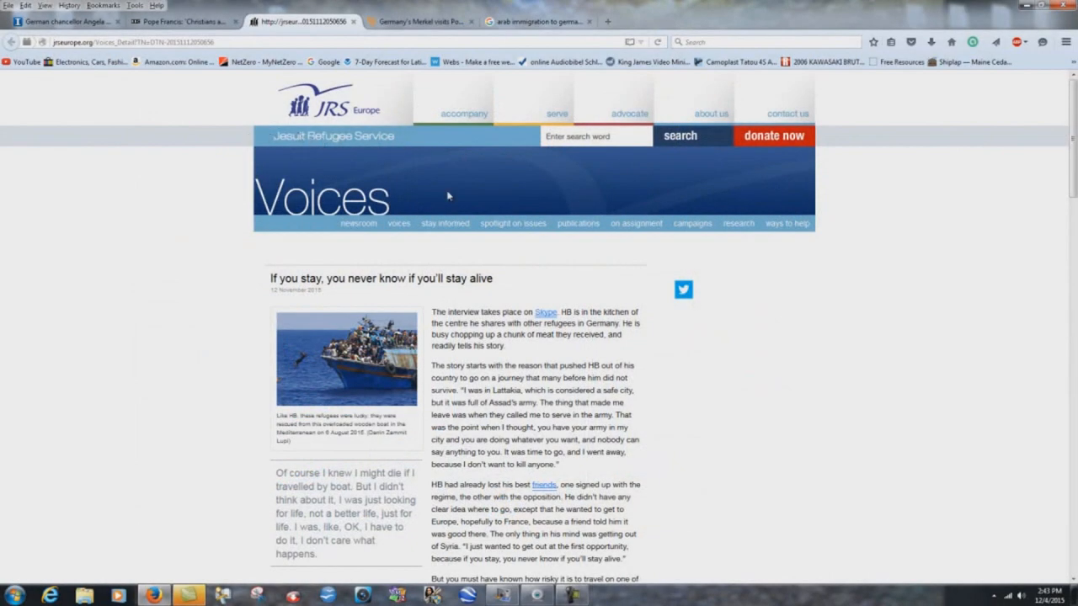
mouse_move(493, 187)
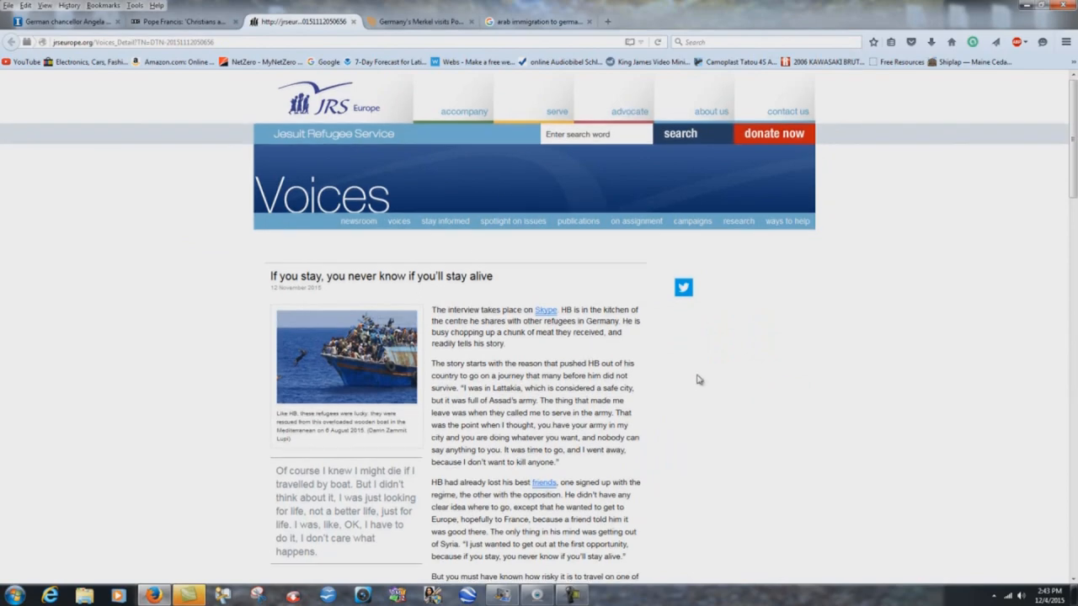
scroll(down, 3)
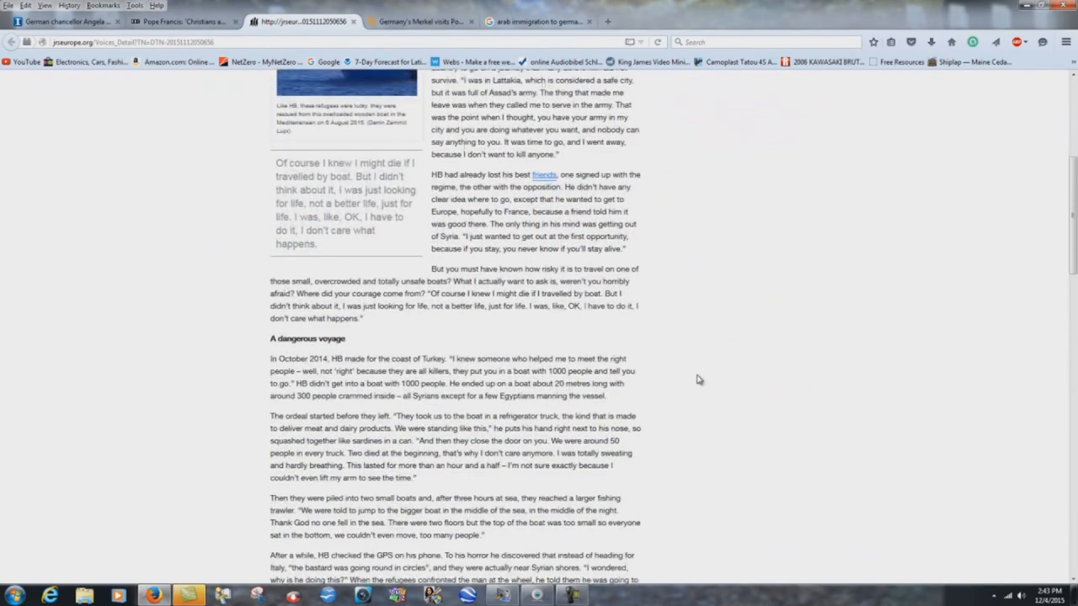
scroll(down, 3)
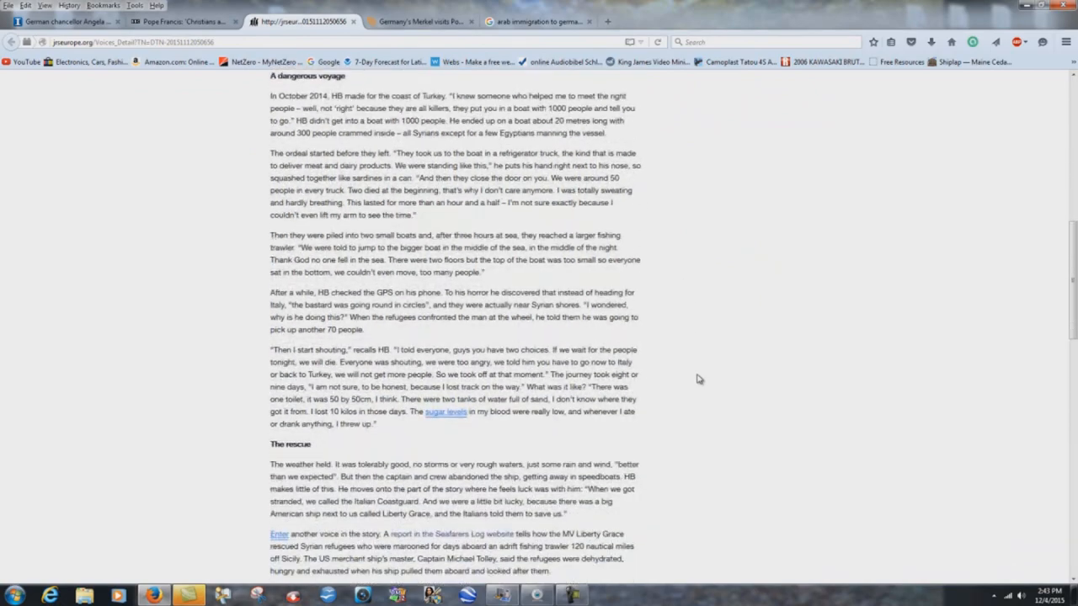
scroll(down, 3)
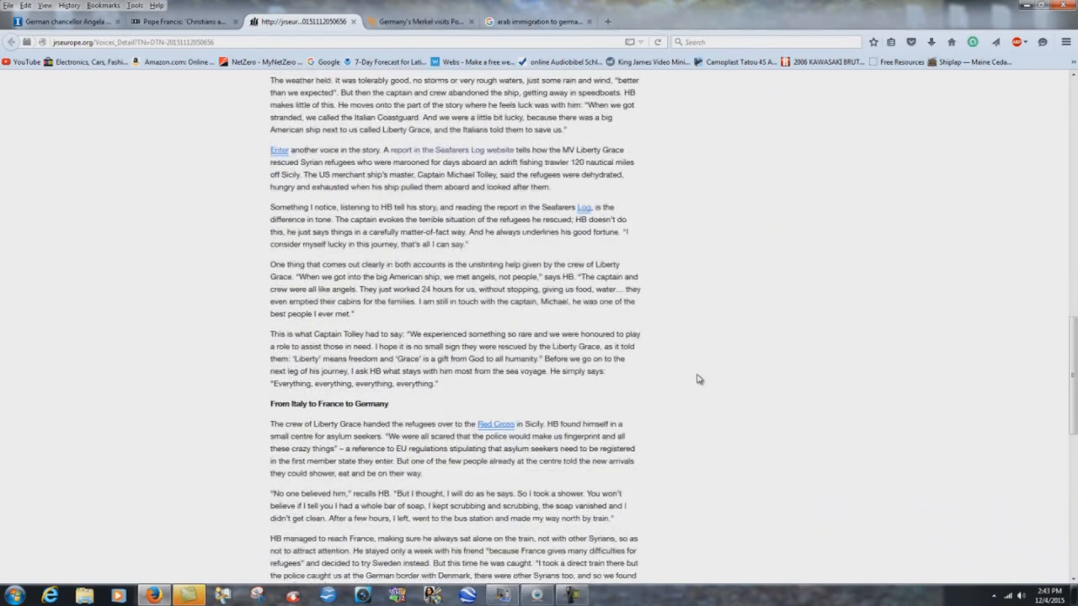
scroll(down, 3)
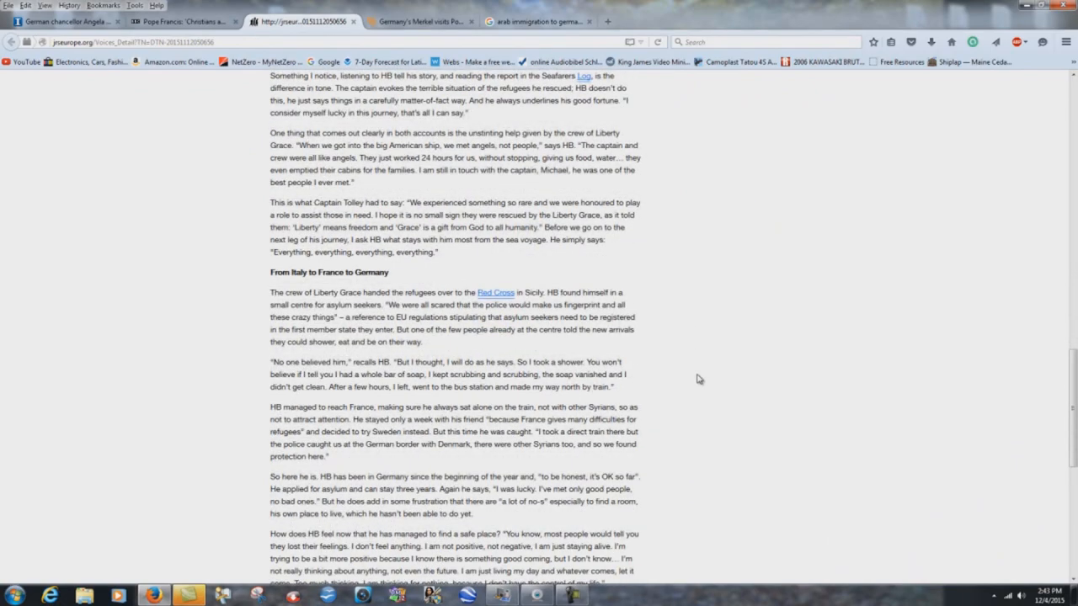